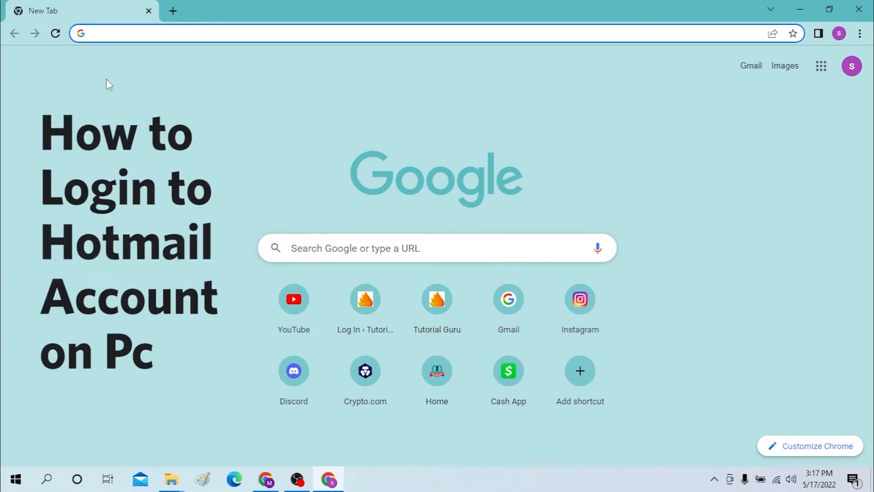
mouse_move(98, 123)
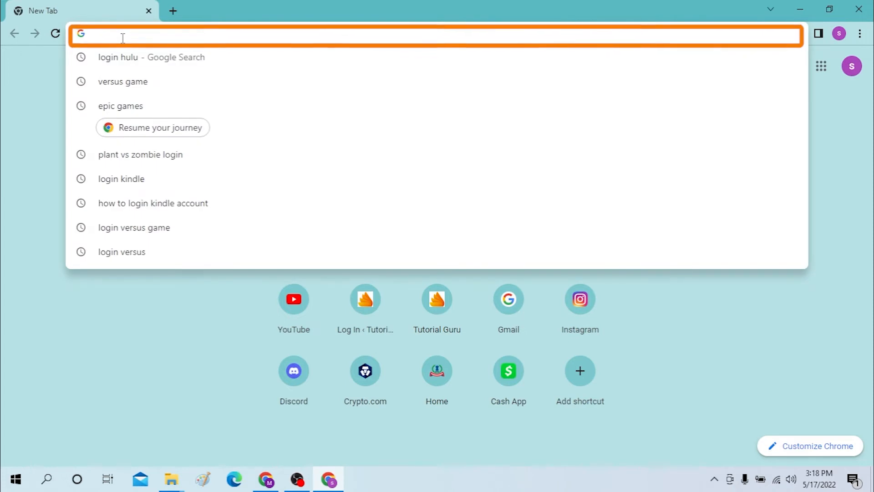
Go to hotmail.com, which redirects to the Outlook landing page at outlook.live.com
text(hotmail.com)
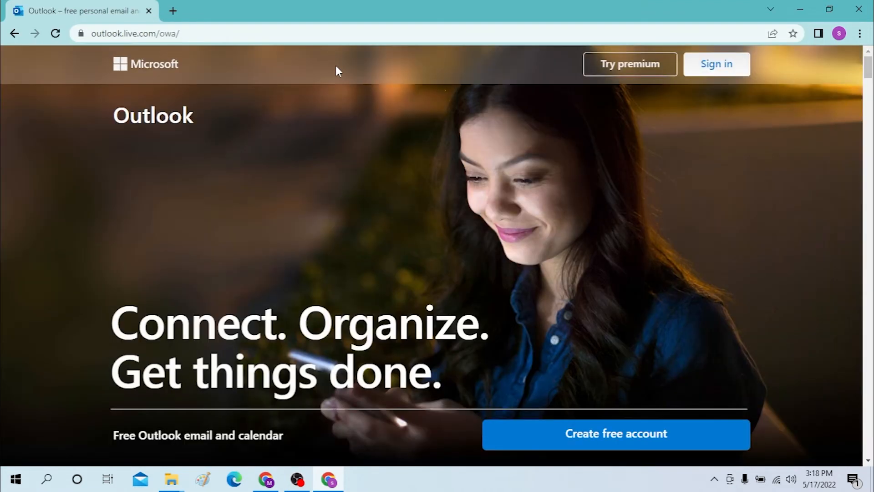
mouse_move(351, 76)
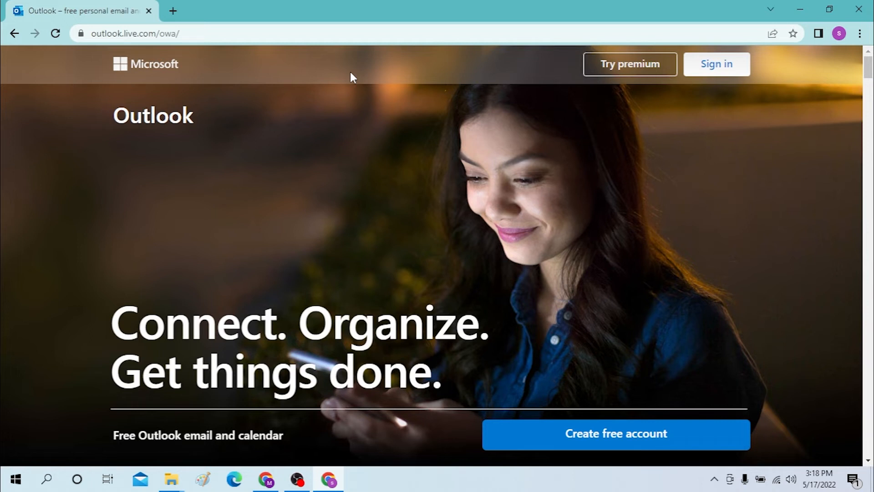
click(716, 63)
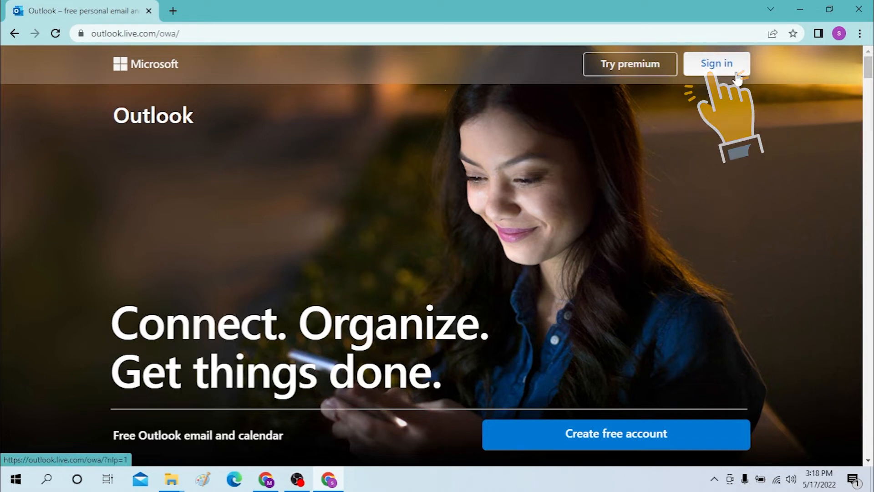
Reach the Microsoft sign-in form, which now asks for a valid email, phone or Skype name
click(717, 64)
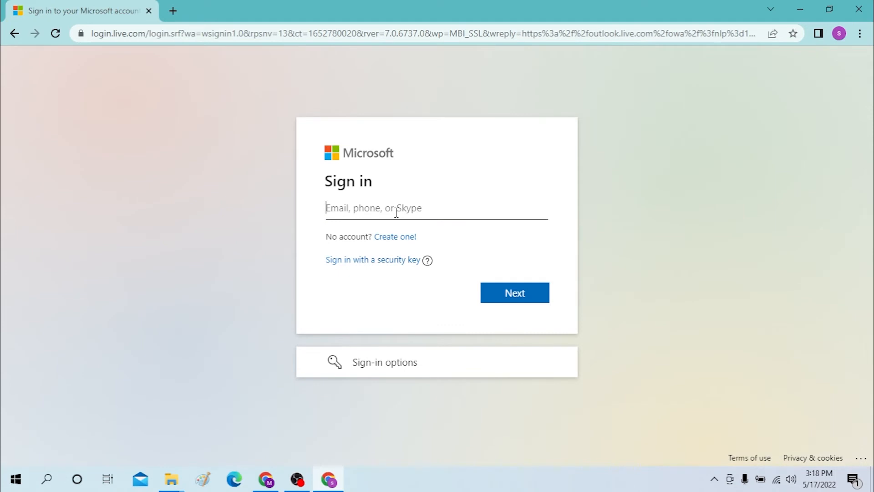
click(513, 292)
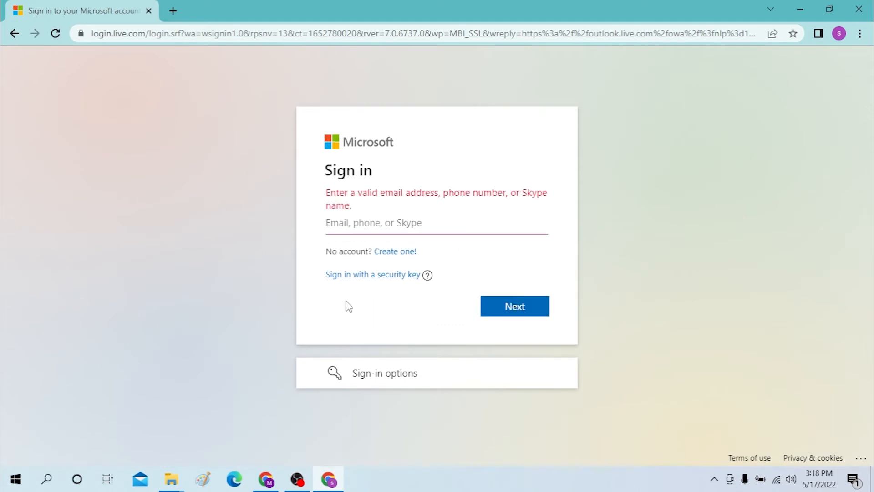
mouse_move(475, 285)
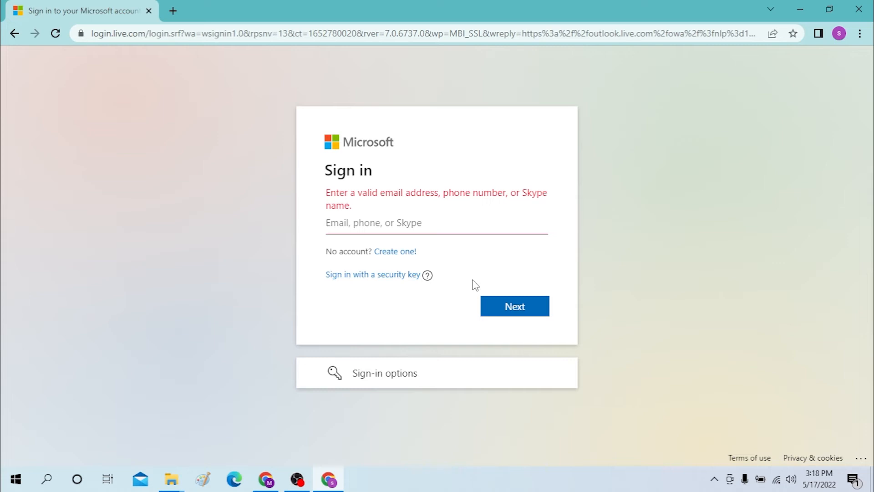
mouse_move(191, 212)
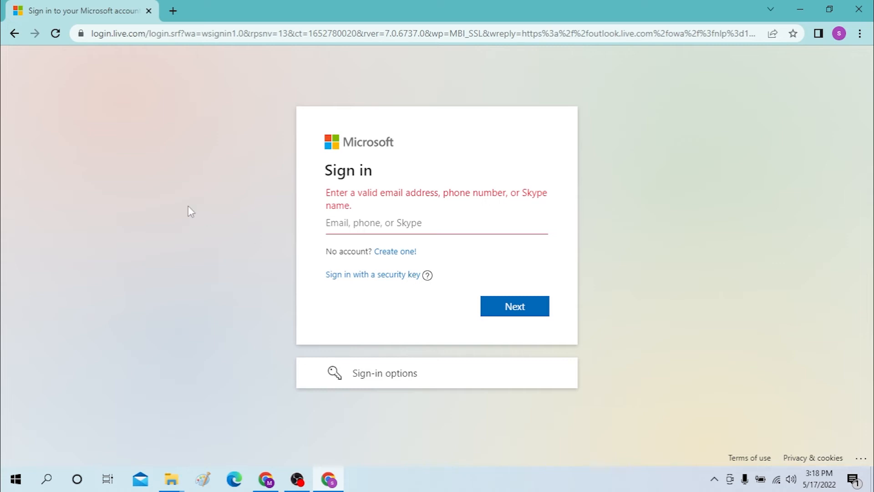